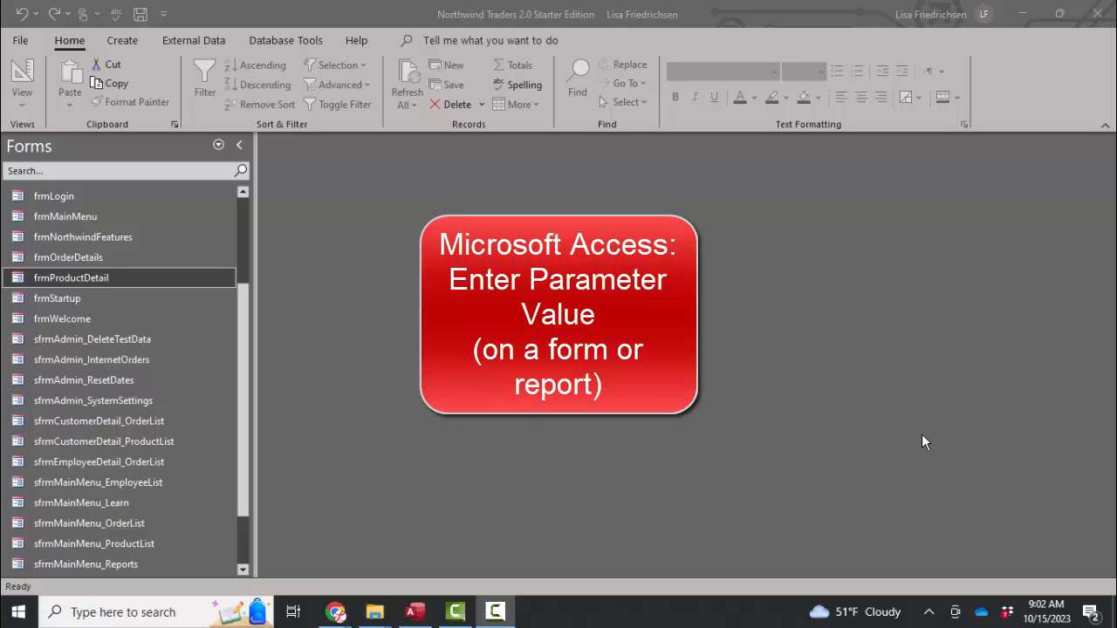
{"action": "mouse_move", "coordinate": [730, 375]}
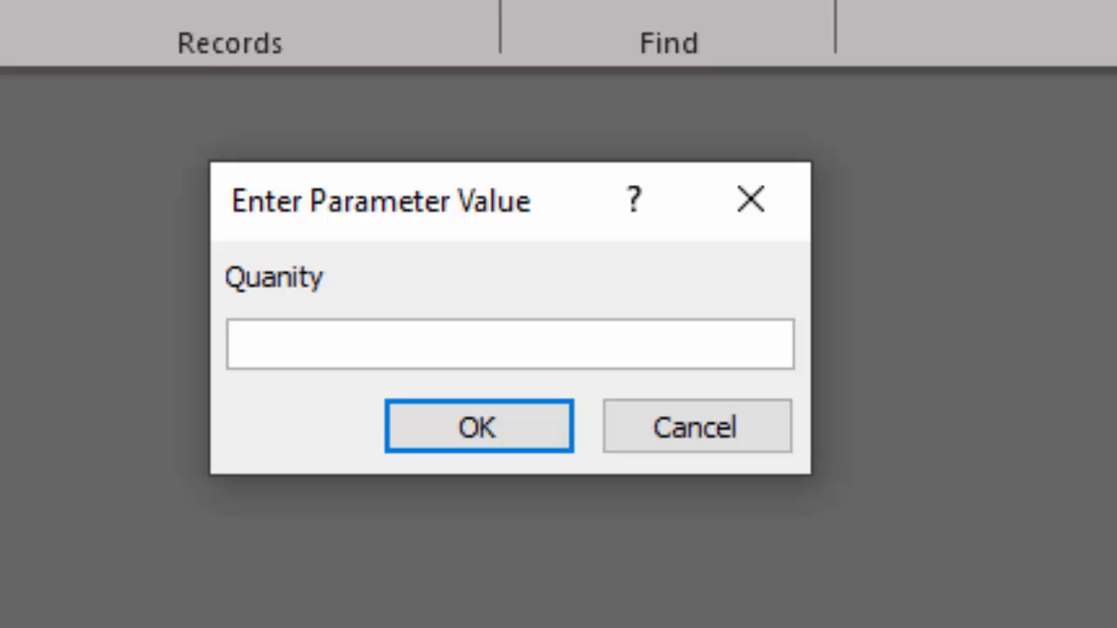
Dismiss the Quanity parameter prompt empty so Product Details shows Chai's orders.
{"action": "left_click", "coordinate": [510, 342]}
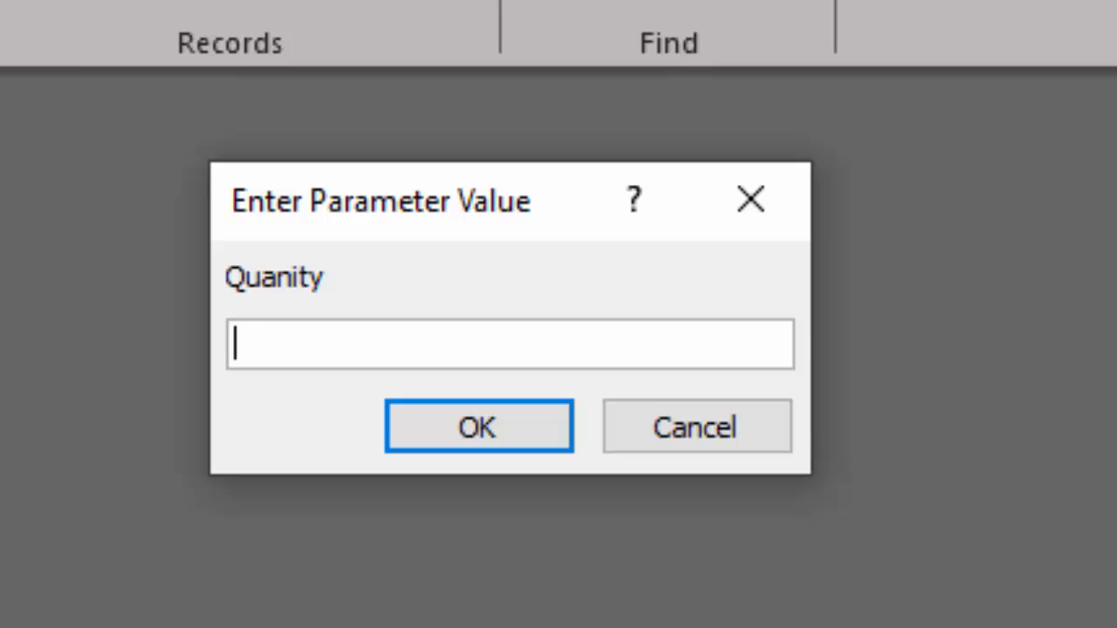
{"action": "left_click", "coordinate": [478, 426]}
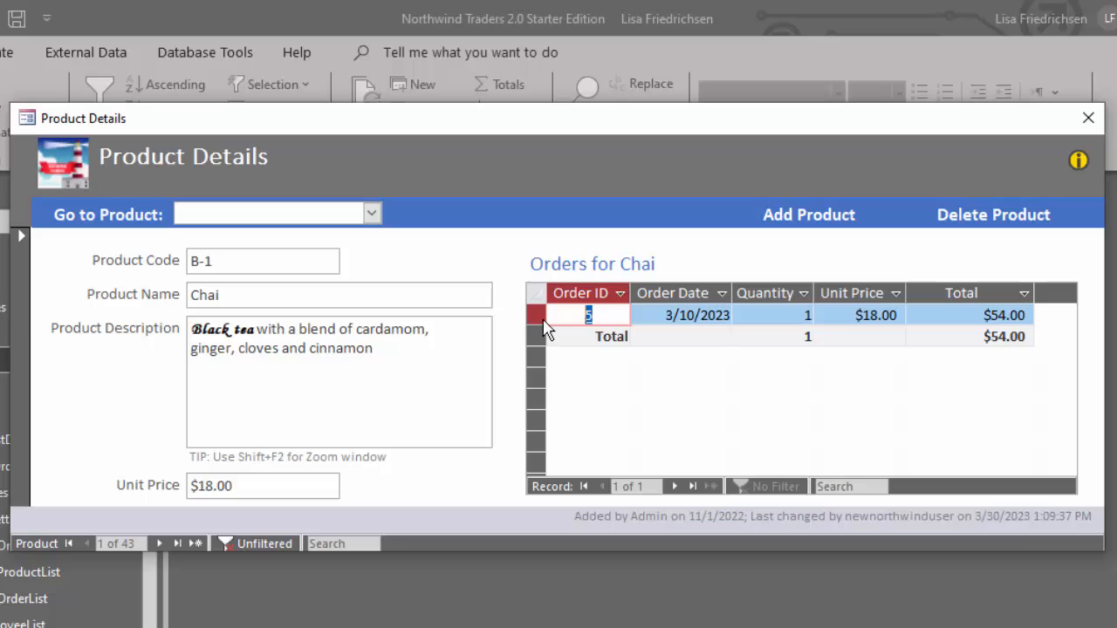
{"action": "mouse_move", "coordinate": [650, 178]}
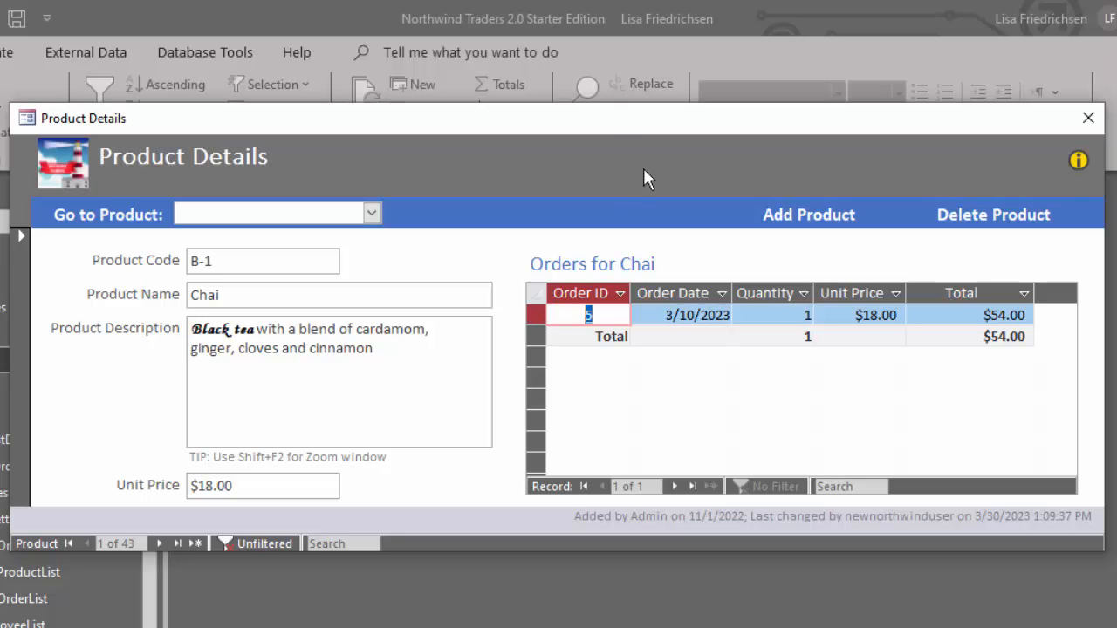
Show the Product Details form's Data properties in Design View, with qryProductDetail as record source.
{"action": "left_click", "coordinate": [1089, 119]}
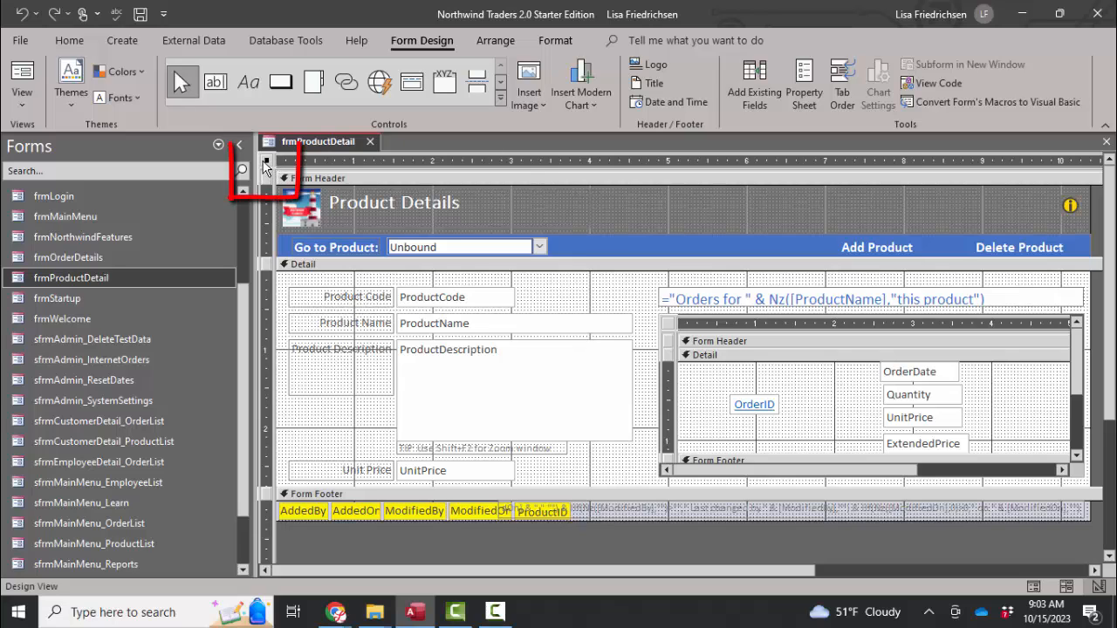
{"action": "left_click", "coordinate": [803, 83]}
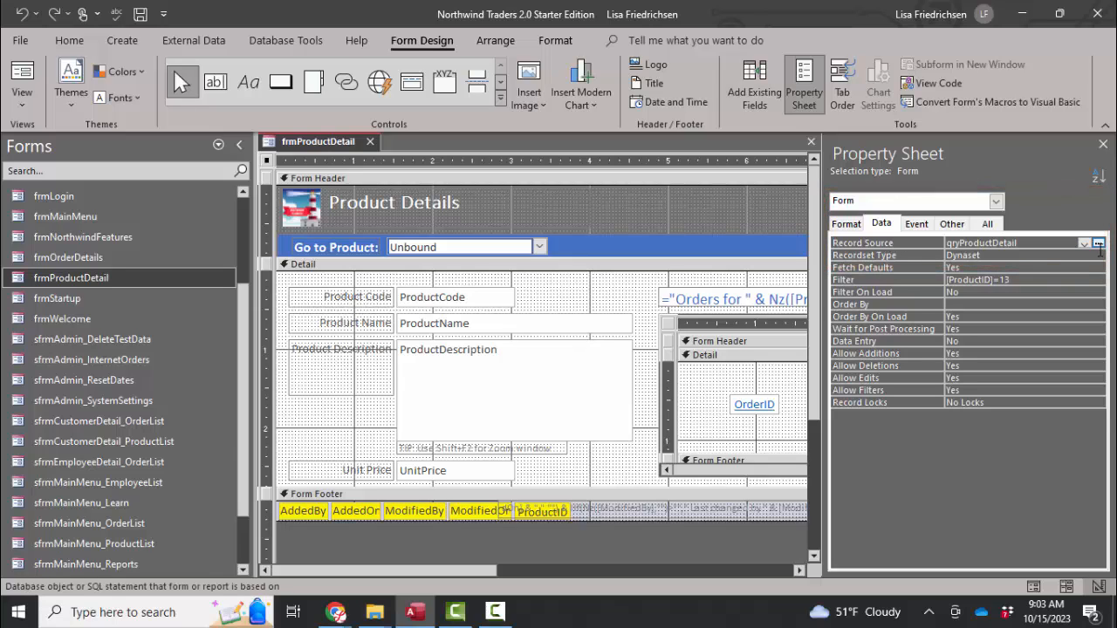
{"action": "left_click", "coordinate": [1098, 242]}
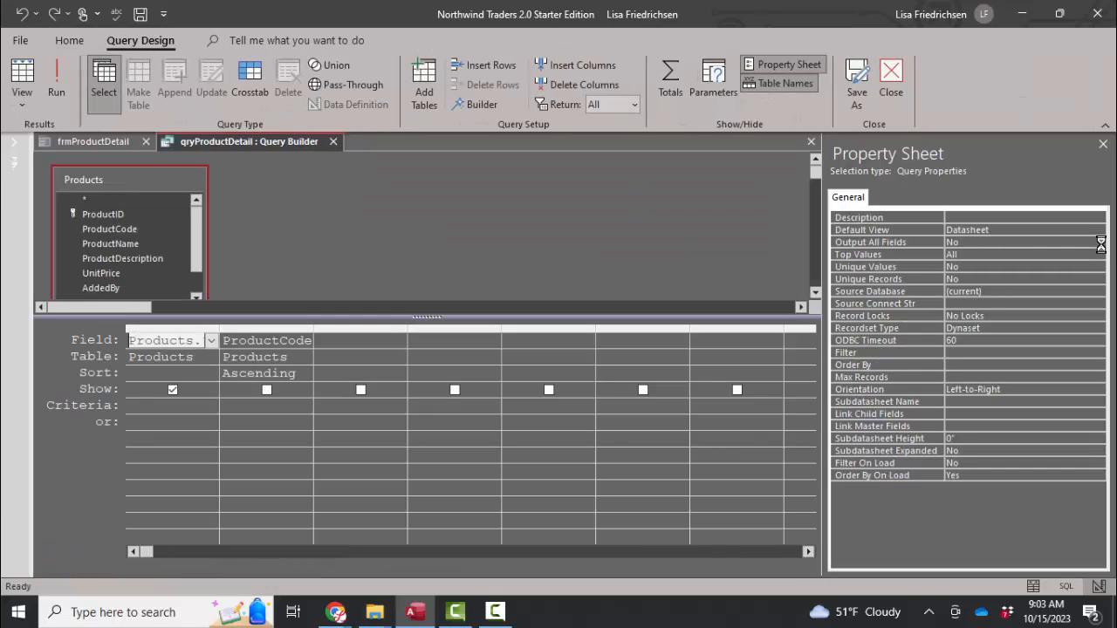
{"action": "mouse_move", "coordinate": [709, 307]}
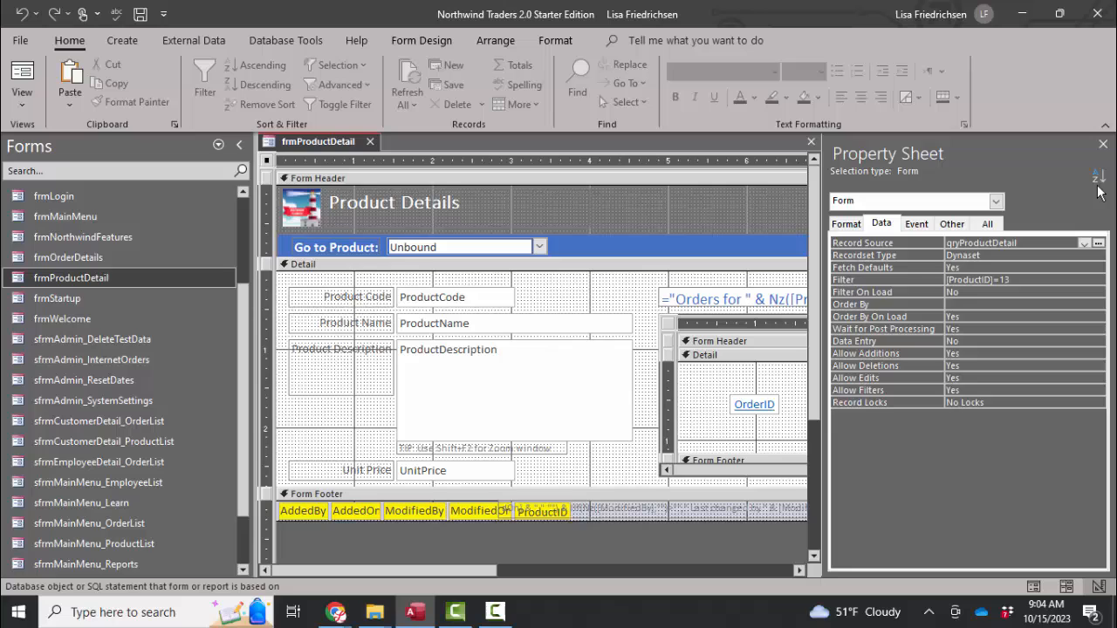
Select the orders subform and launch its qryProductOrders record source query builder.
{"action": "left_click", "coordinate": [1104, 143]}
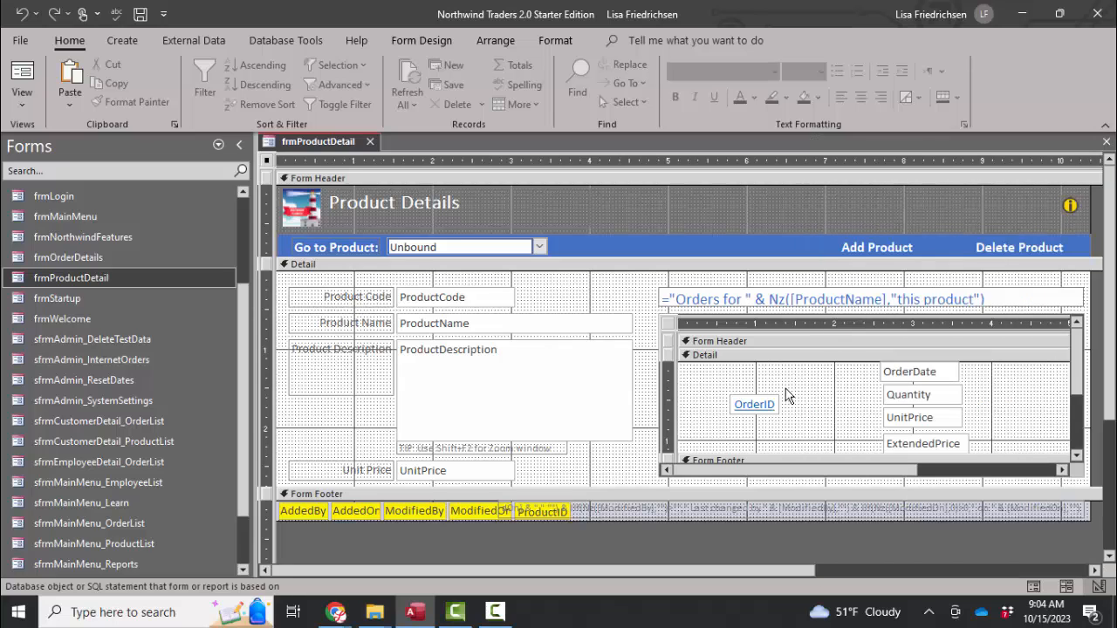
{"action": "left_click", "coordinate": [785, 393]}
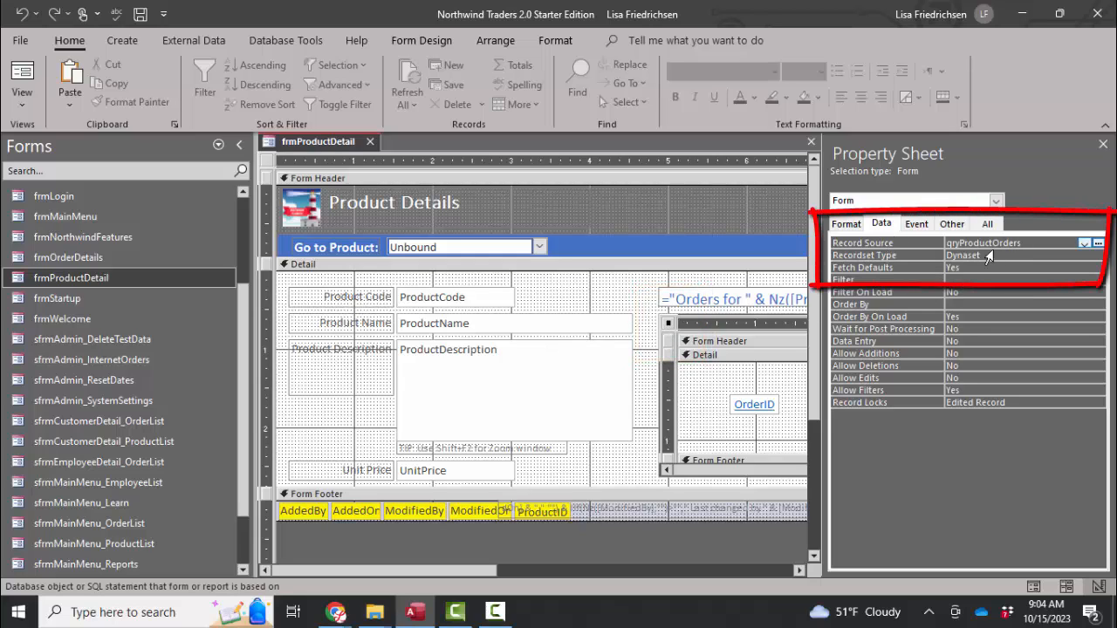
{"action": "left_click", "coordinate": [1097, 242]}
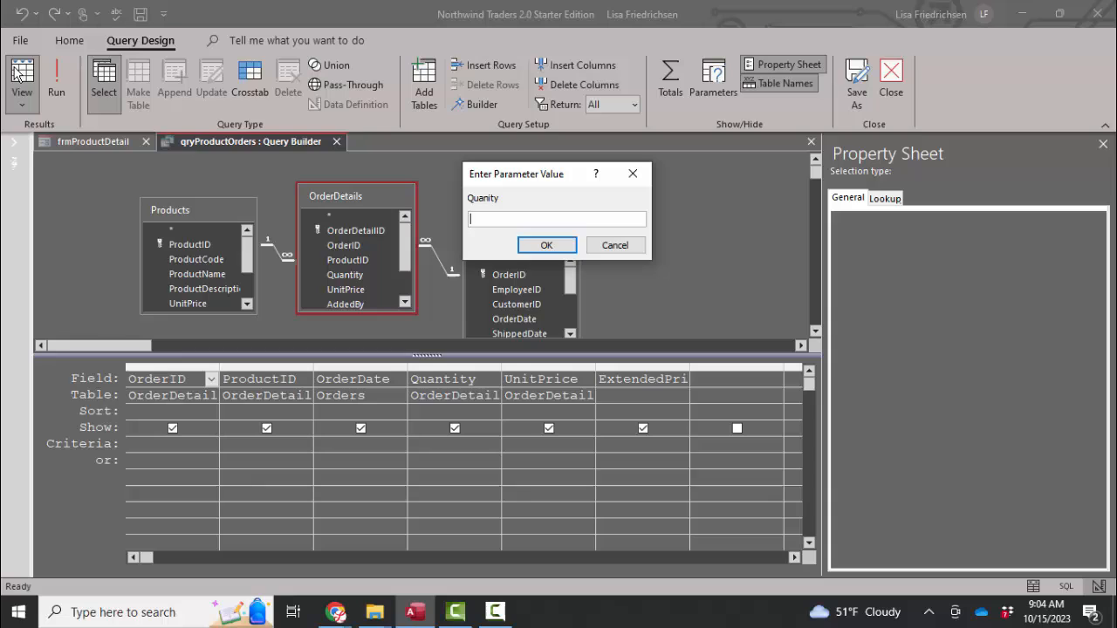
{"action": "mouse_move", "coordinate": [293, 196]}
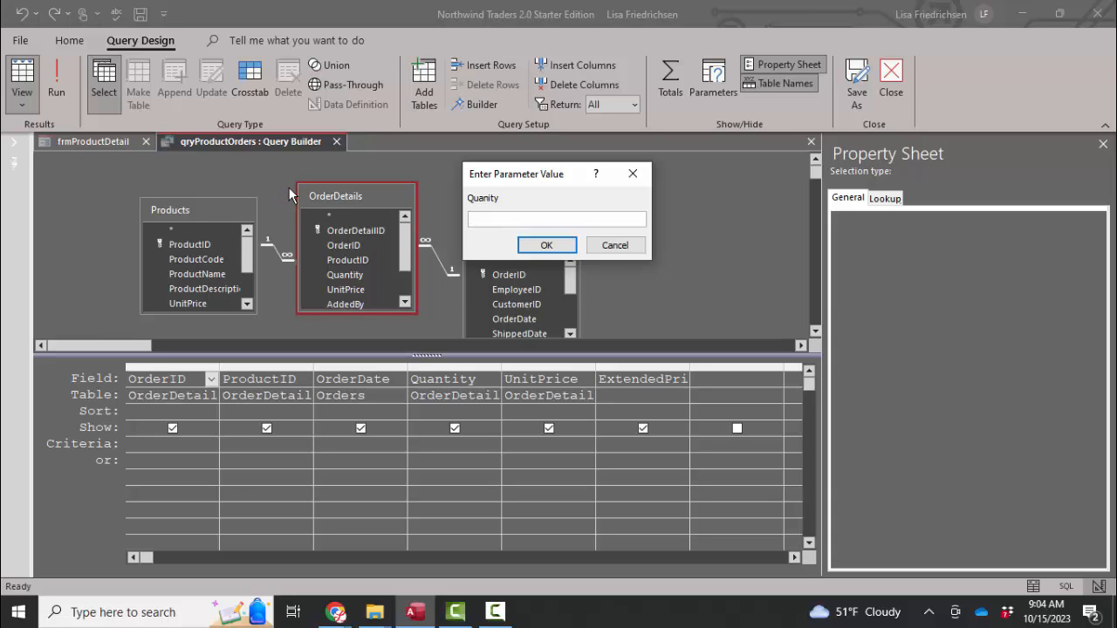
Dismiss the Quanity prompt empty to see qryProductOrders results with ExtendedPrice values.
{"action": "left_click", "coordinate": [556, 219]}
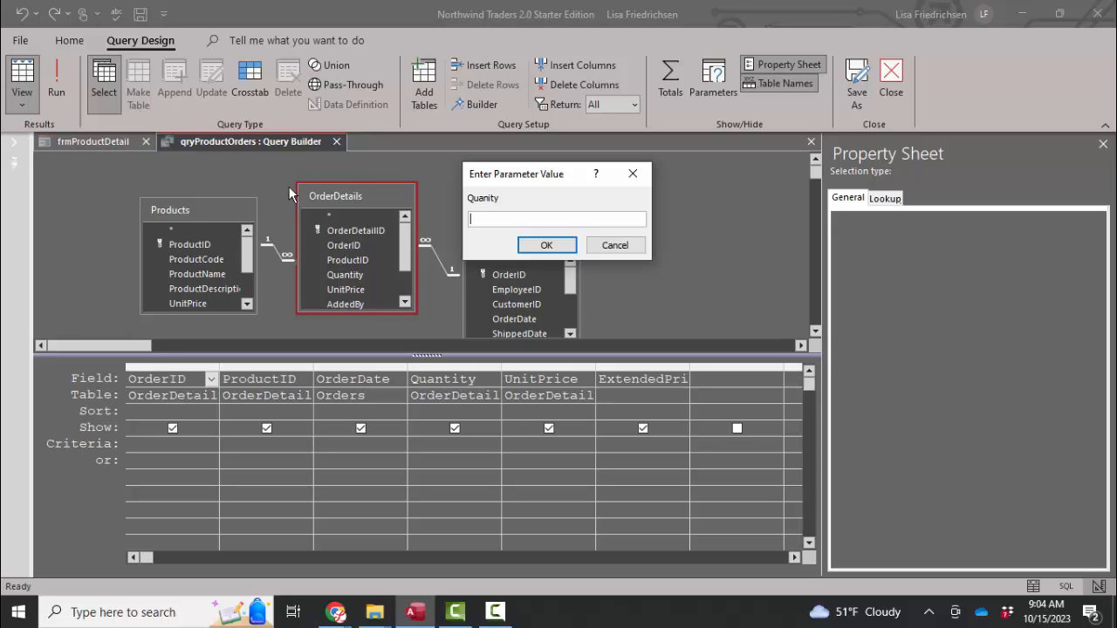
{"action": "mouse_move", "coordinate": [576, 276]}
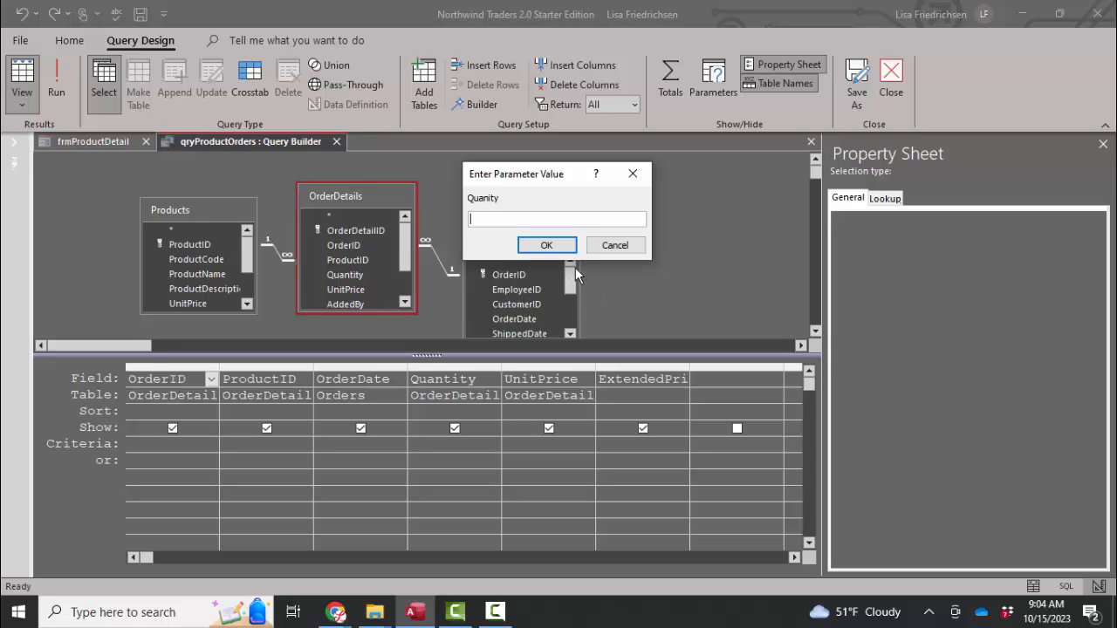
{"action": "left_click", "coordinate": [546, 244]}
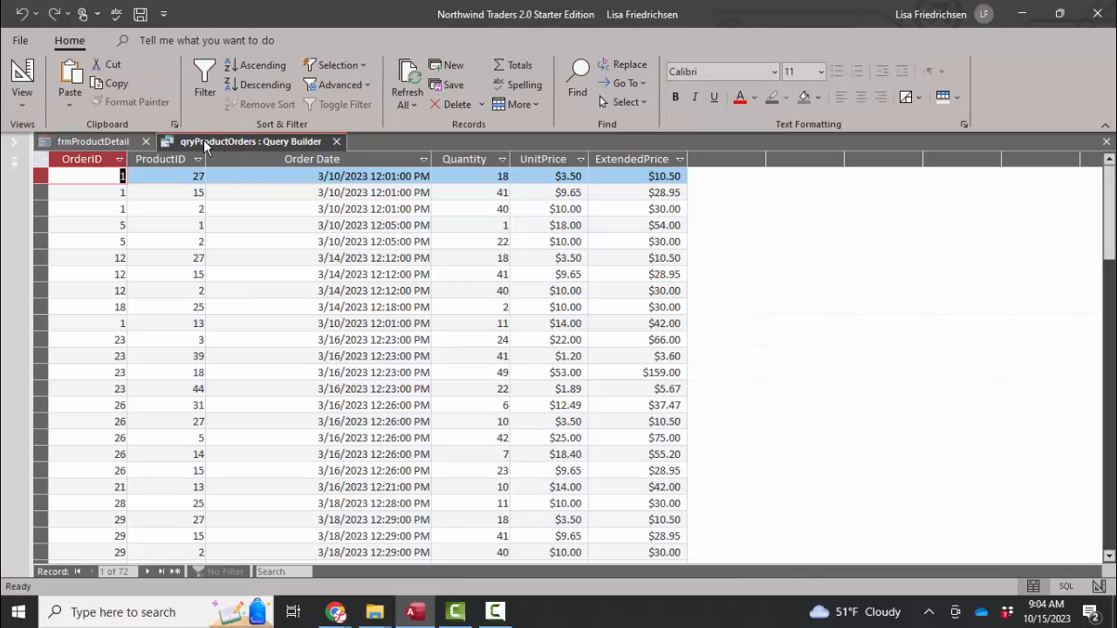
Correct Quanity to Quantity in the ExtendedPrice expression and rerun, giving totals like $63.00.
{"action": "left_click", "coordinate": [21, 79]}
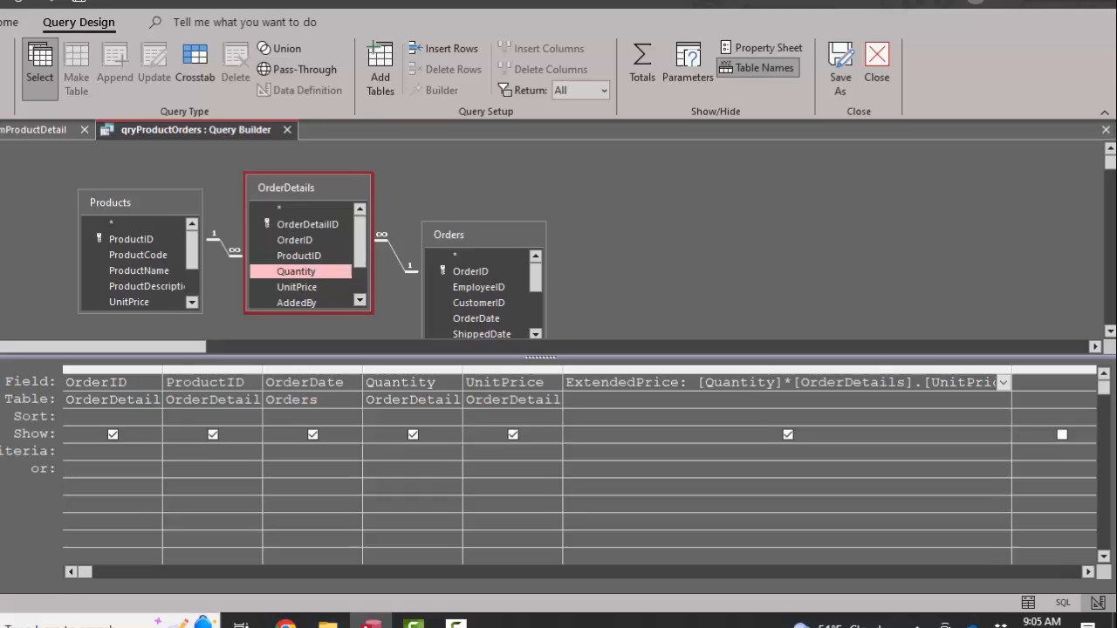
{"action": "left_click", "coordinate": [21, 76]}
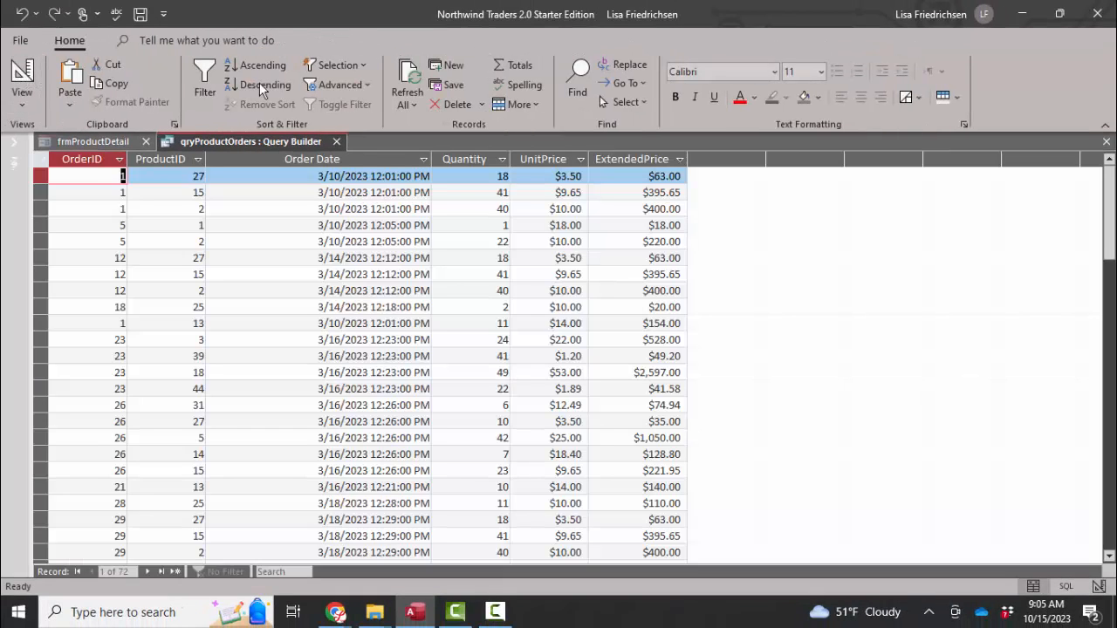
Close the query saving changes and view Product Details for Chai with no prompt.
{"action": "left_click", "coordinate": [335, 141]}
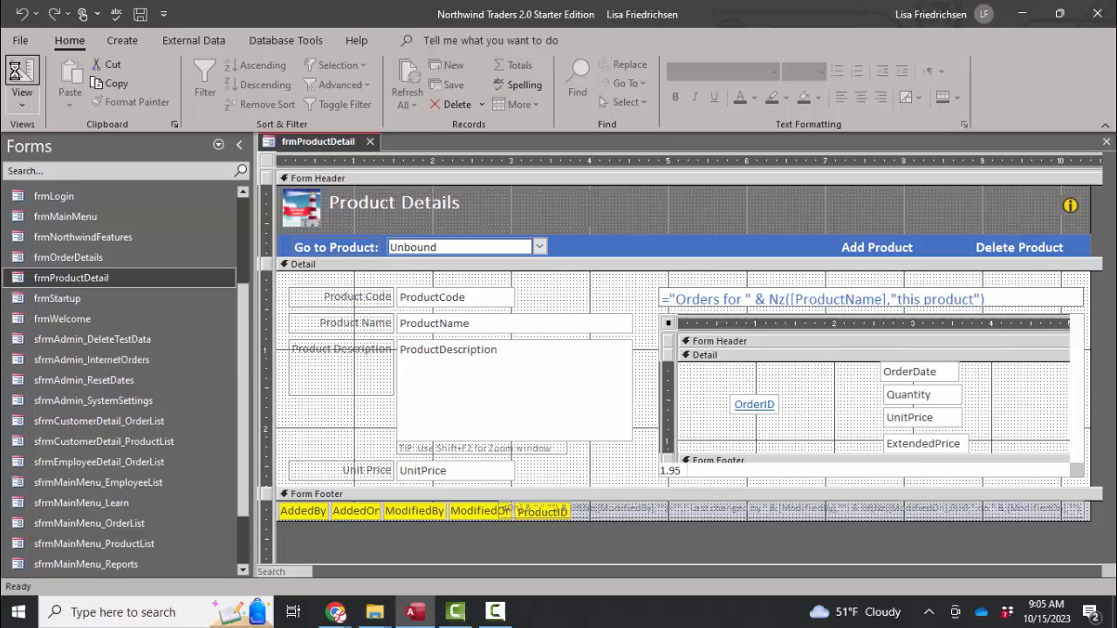
{"action": "left_click", "coordinate": [21, 79]}
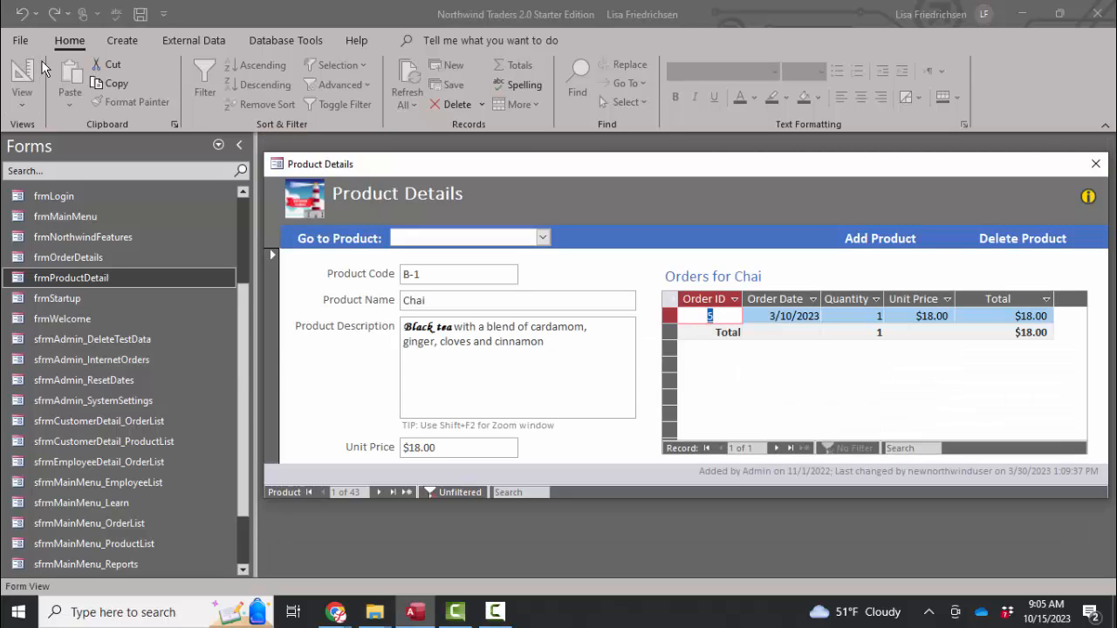